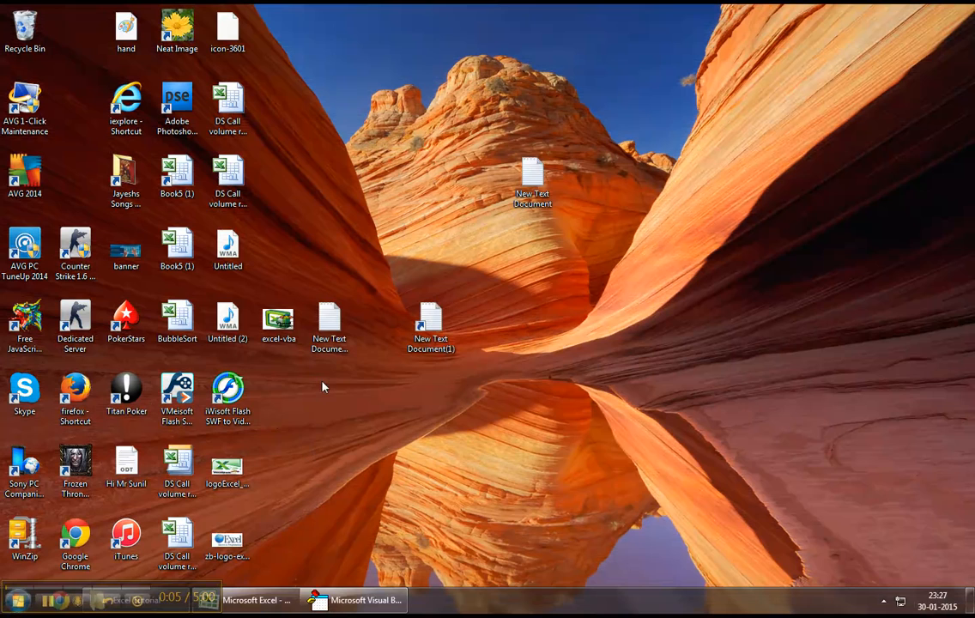
pyautogui.moveTo(402, 237)
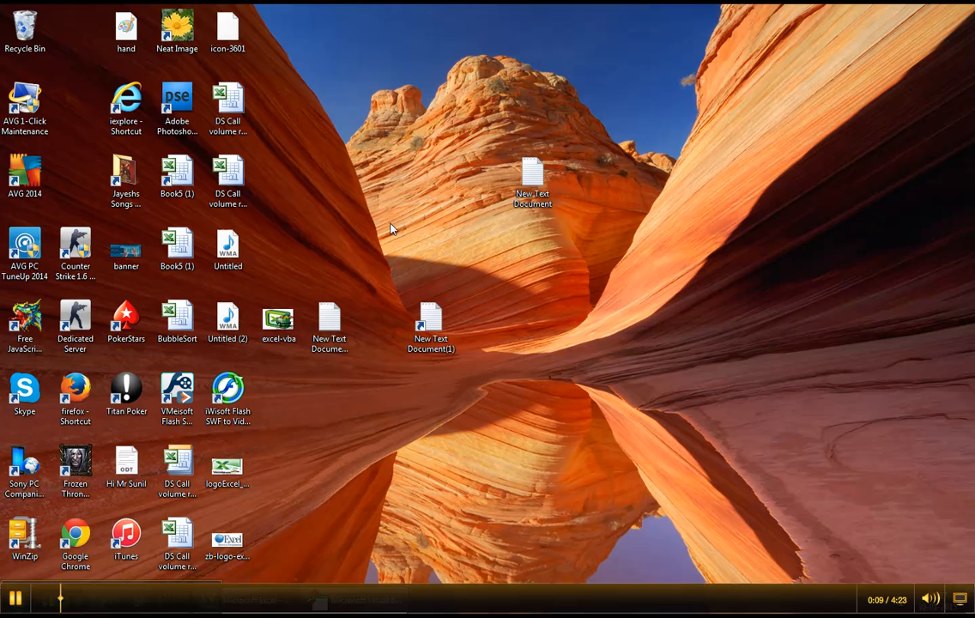
pyautogui.moveTo(369, 401)
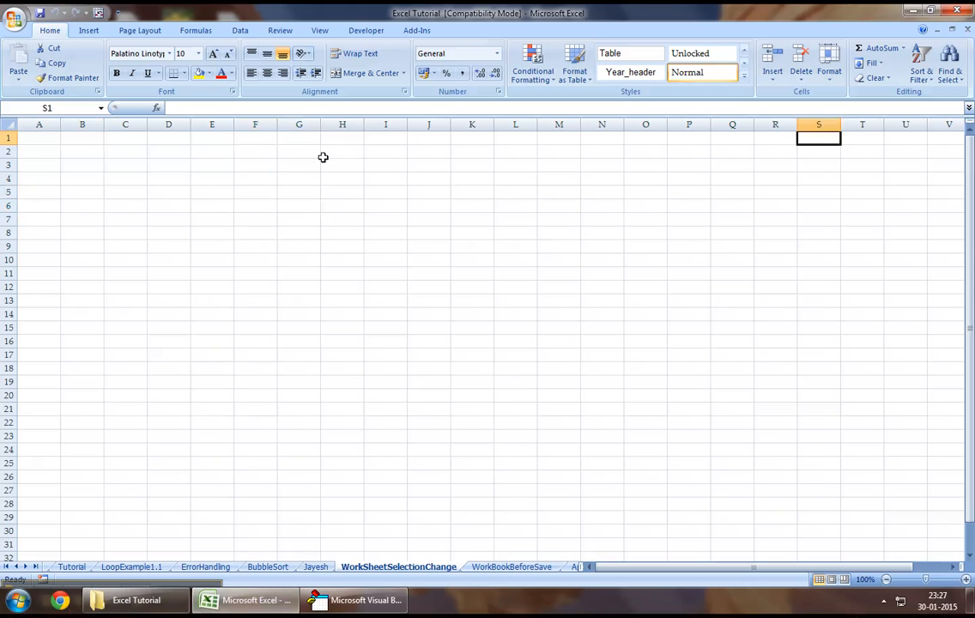
# Select cell A1 and launch the Visual Basic editor showing Module3.
pyautogui.click(39, 138)
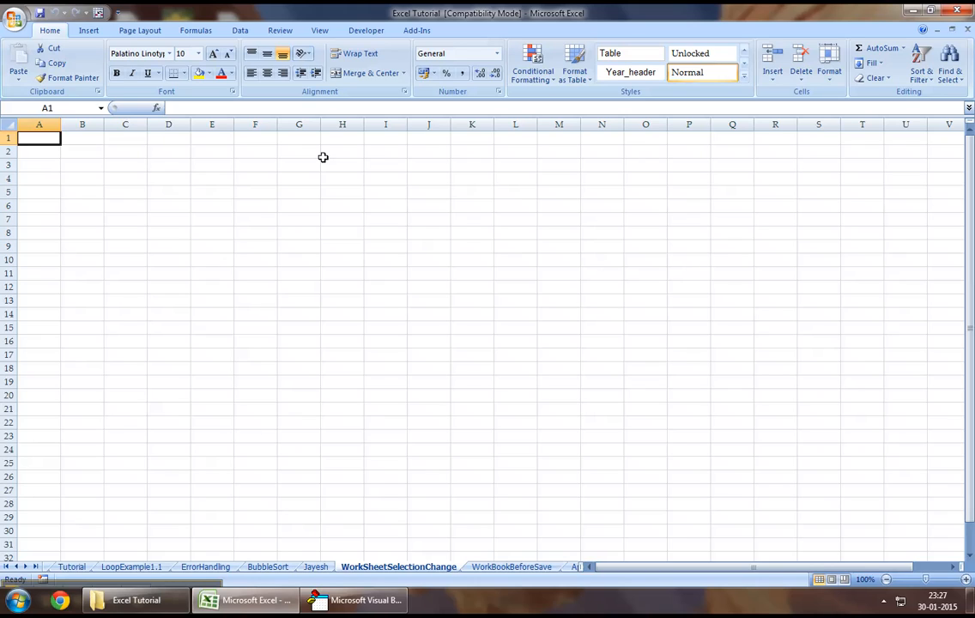
pyautogui.moveTo(313, 193)
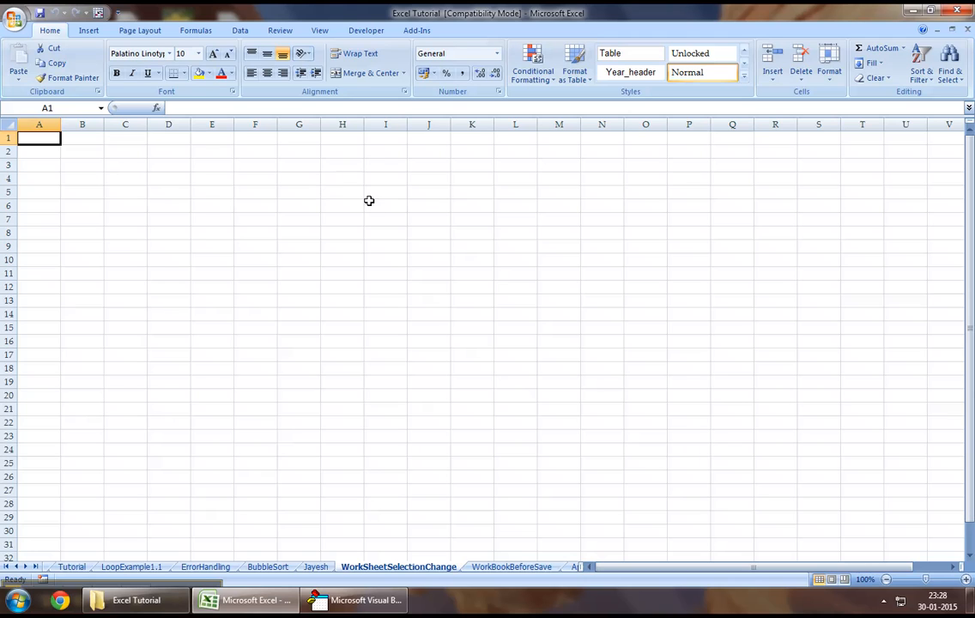
pyautogui.moveTo(342, 321)
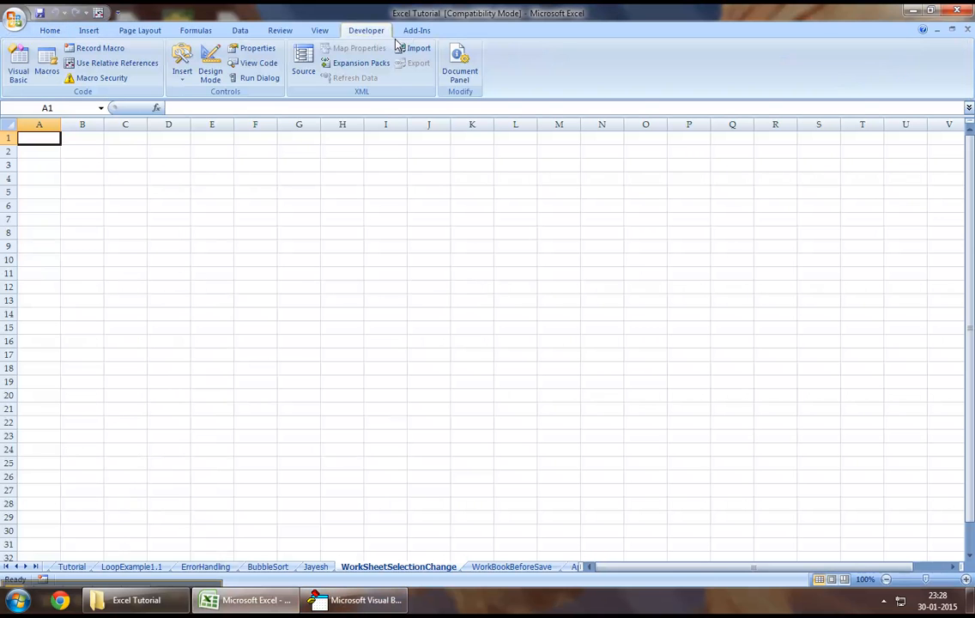
pyautogui.click(355, 600)
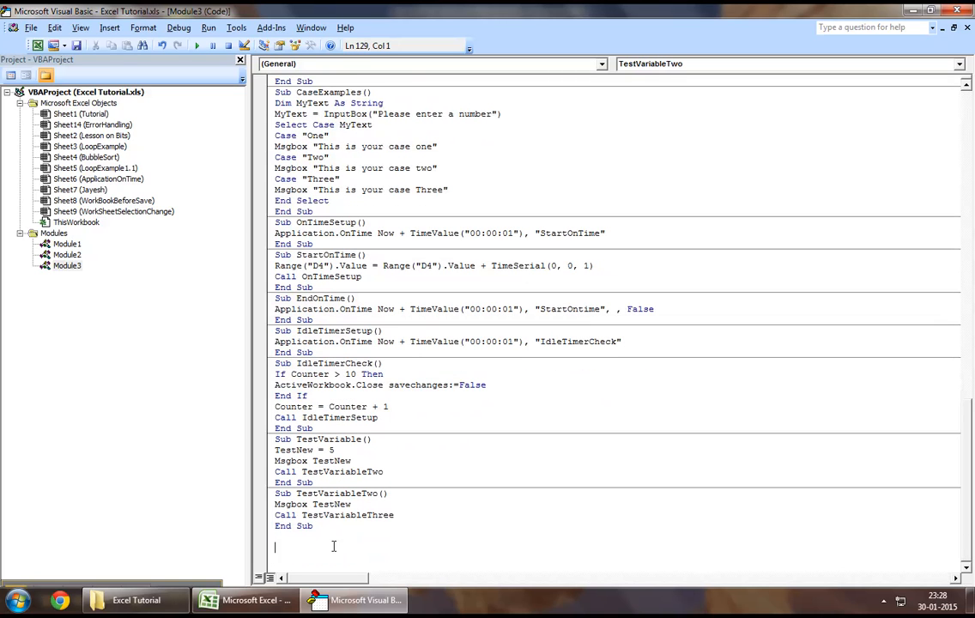
# Write TransferThisVariable (Dim i As Integer, i = 5, Call AcceptThisVariable) and AcceptThisVariable with Msgbox i.
pyautogui.write('Sub')
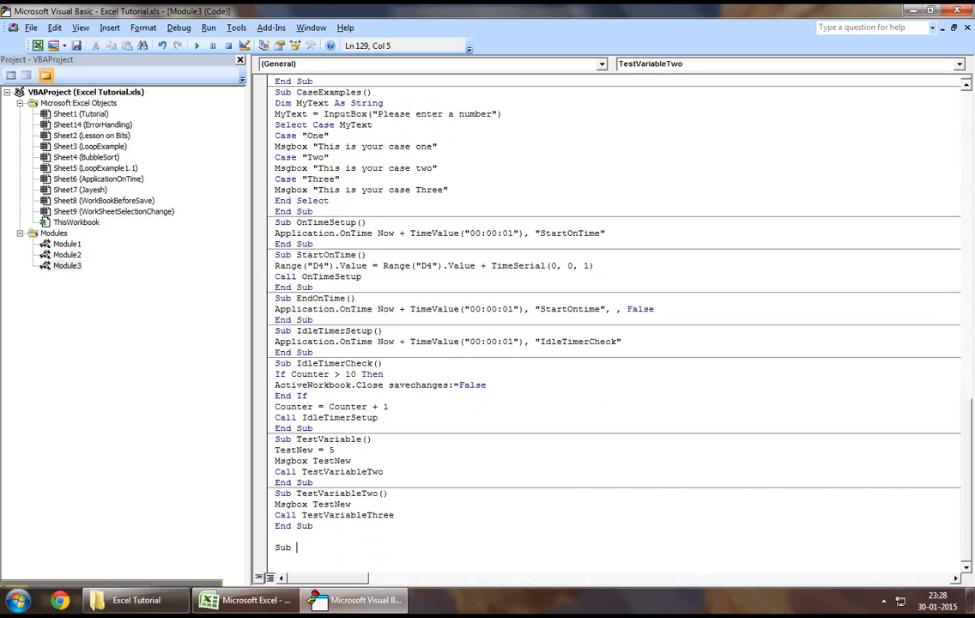
pyautogui.write('T')
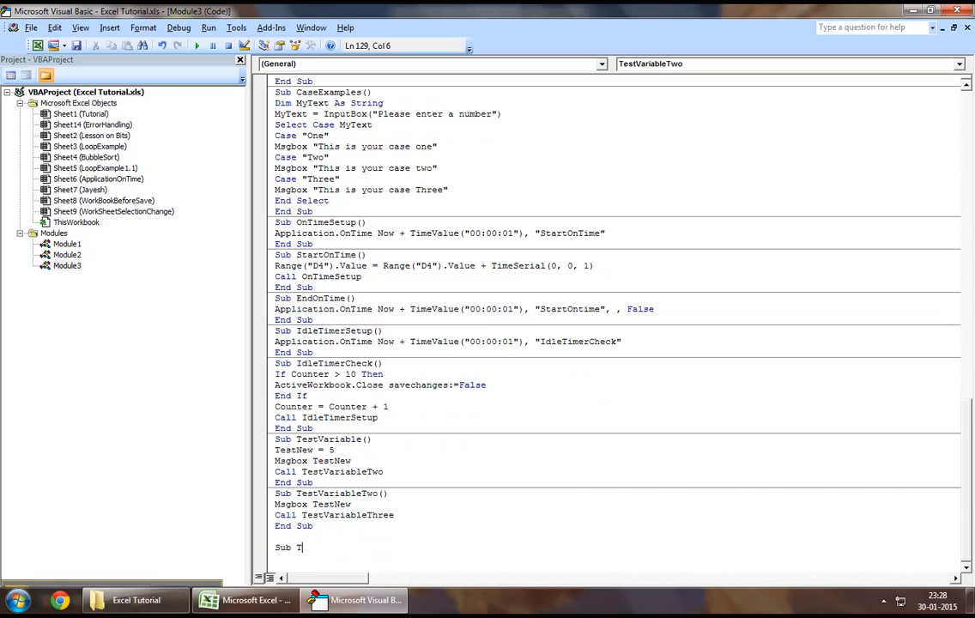
pyautogui.write('ransfve')
pyautogui.write('Sub')
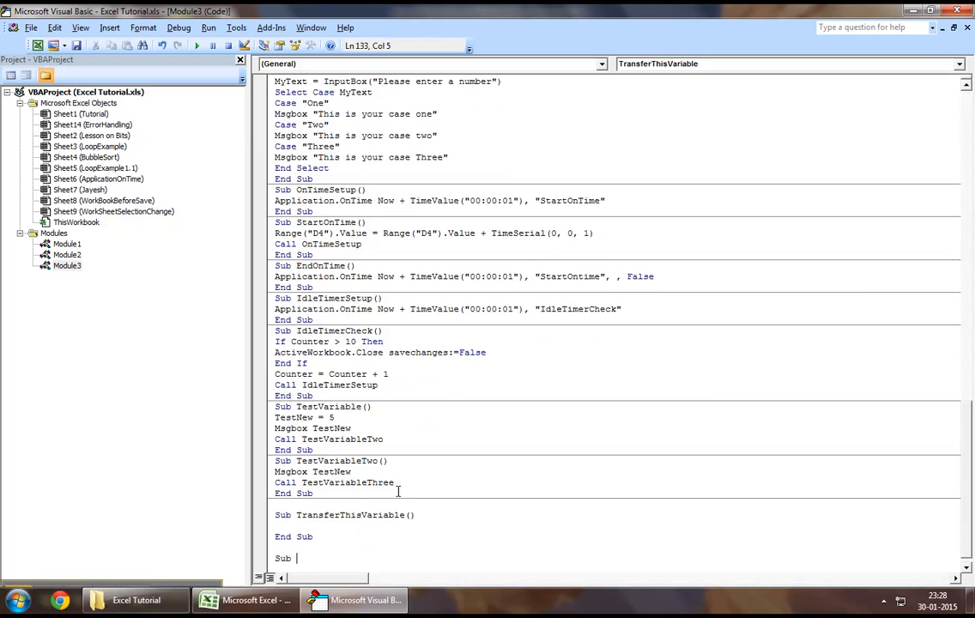
pyautogui.write('AcceptThisVariable(')
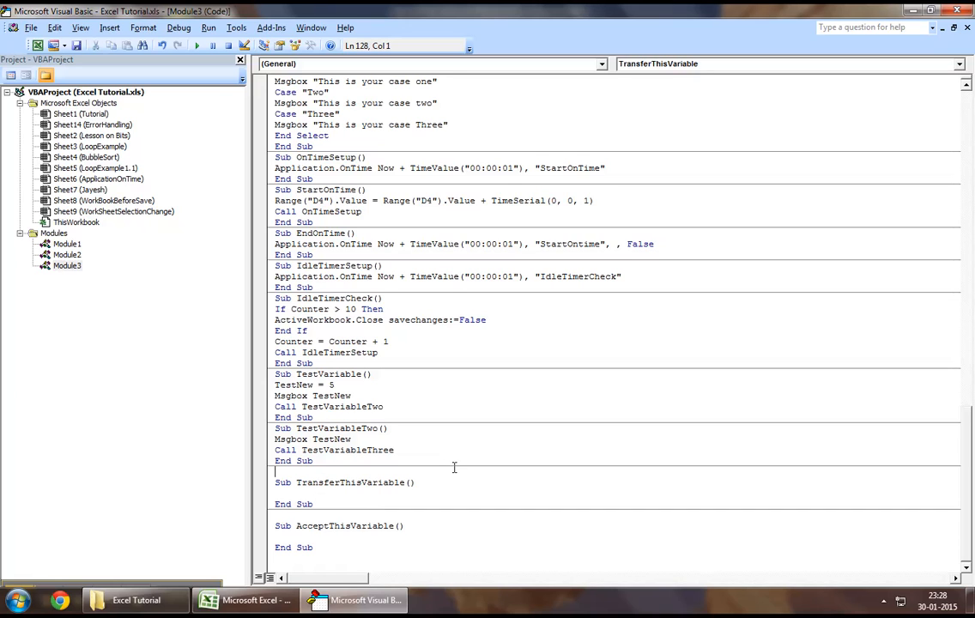
pyautogui.write('D')
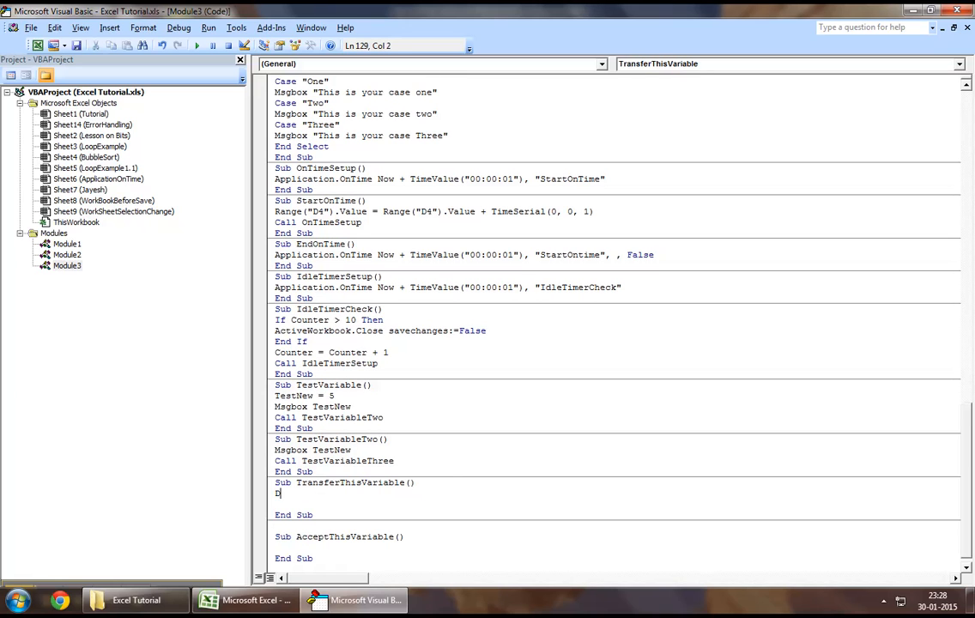
pyautogui.write('Dim i as integer')
pyautogui.write('i = 5')
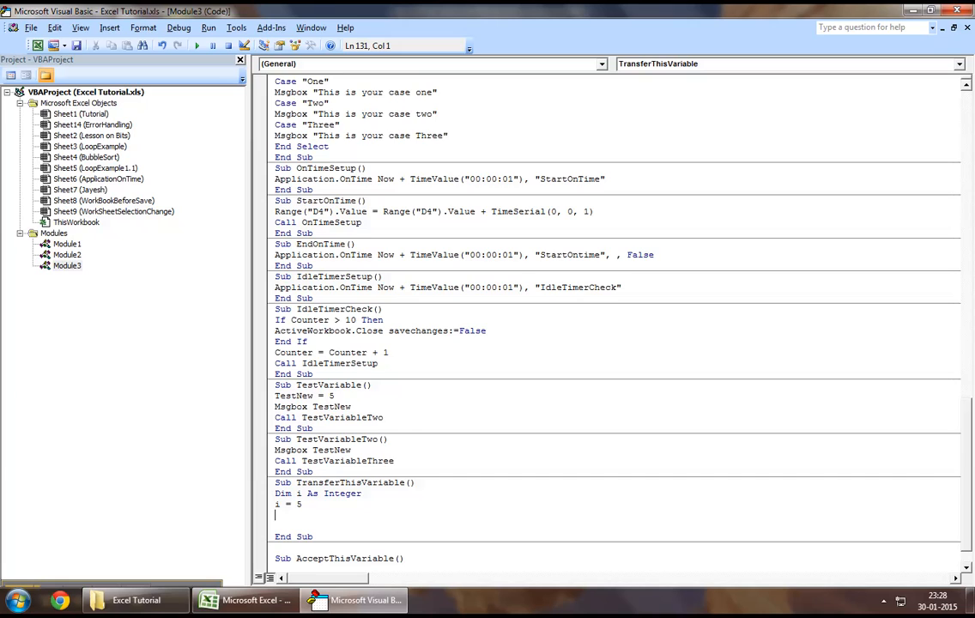
pyautogui.scroll(-3)
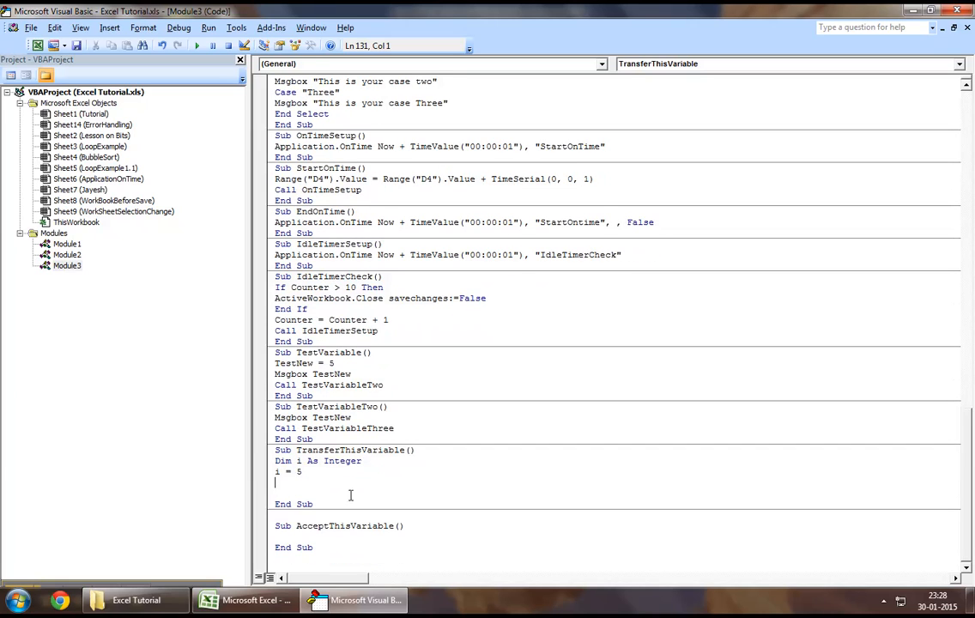
pyautogui.write('call acceptThisVariable')
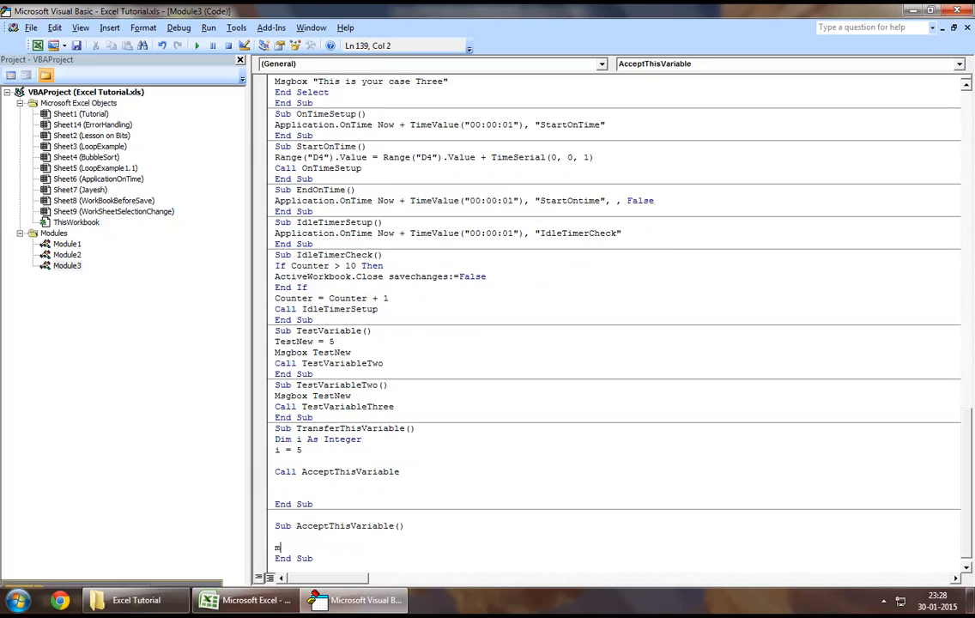
pyautogui.write('msgbox i')
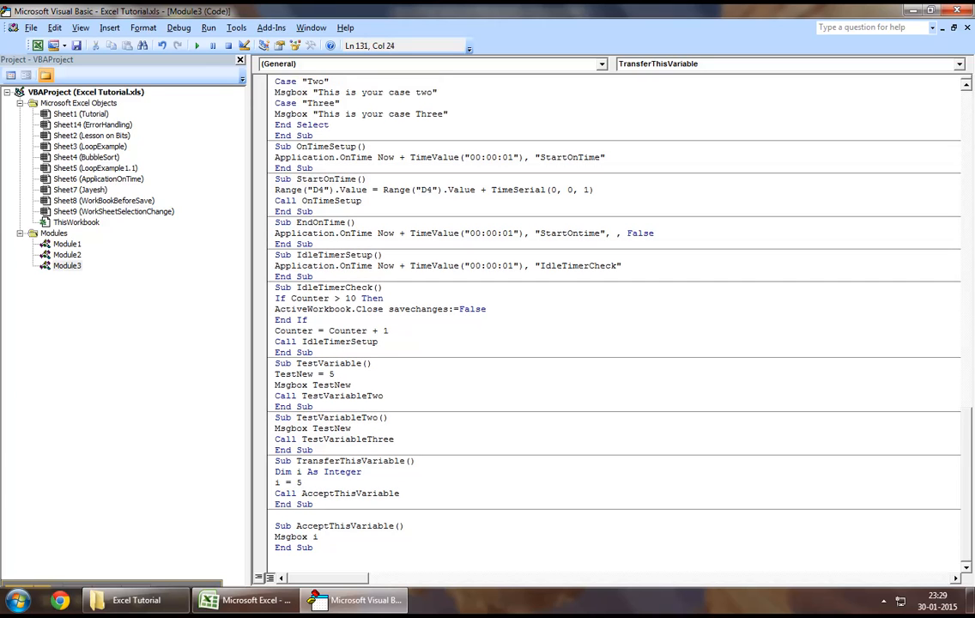
# Run TransferThisVariable, dismiss the 'Variable not defined' error, and remove Msgbox i.
pyautogui.click(302, 481)
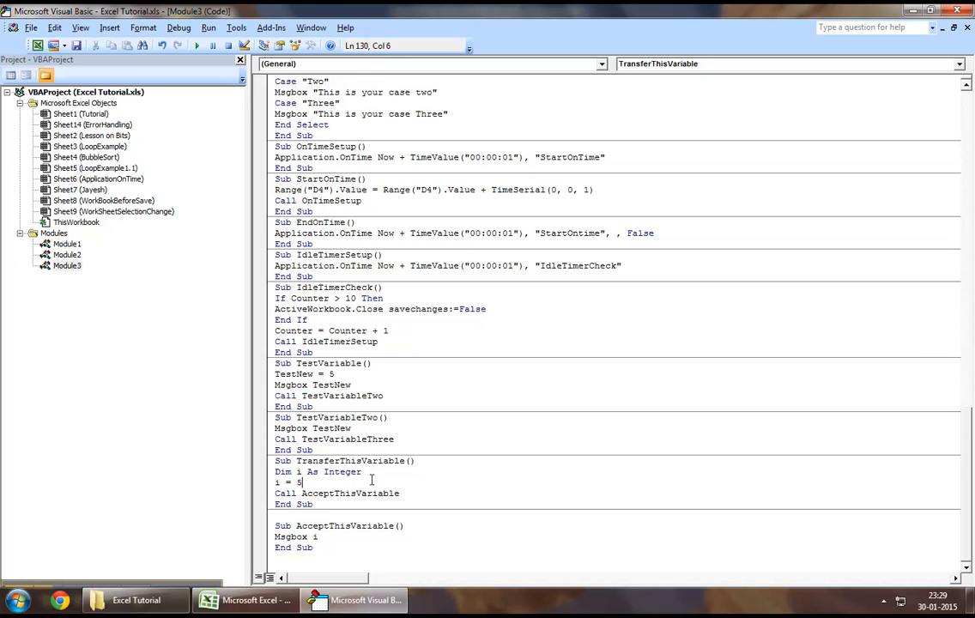
pyautogui.moveTo(372, 480)
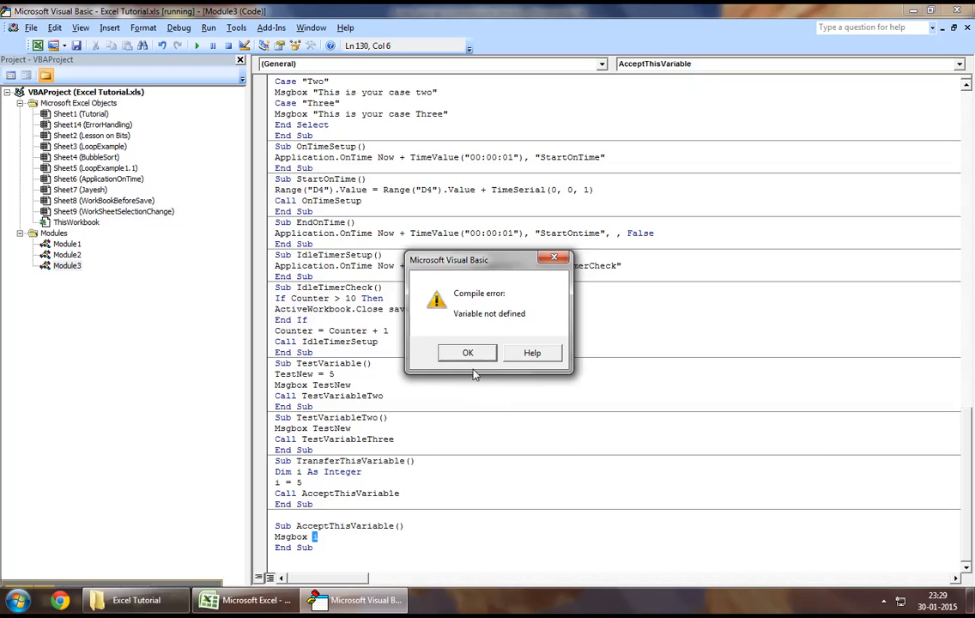
pyautogui.moveTo(468, 353)
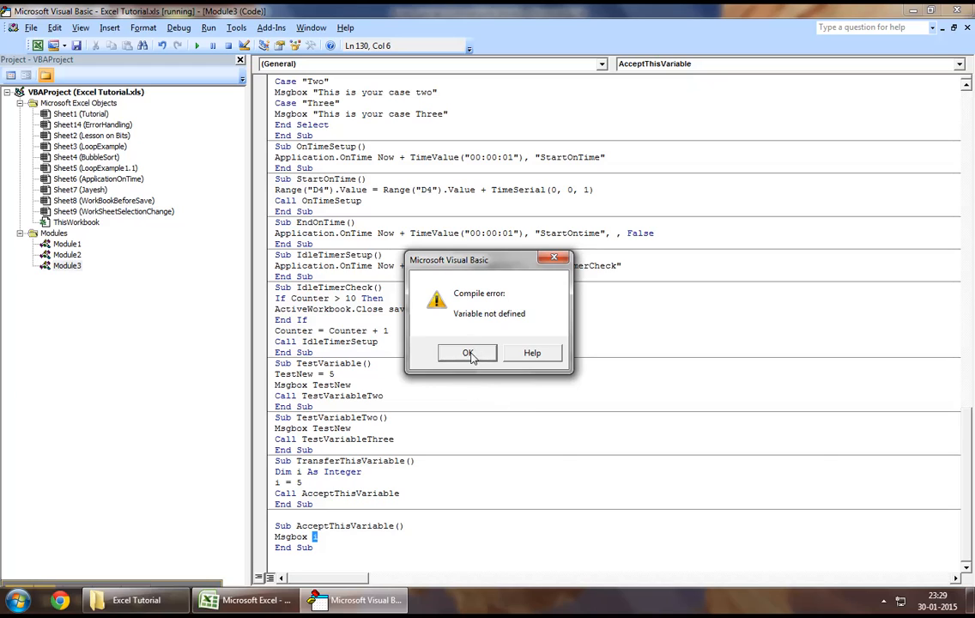
pyautogui.click(468, 353)
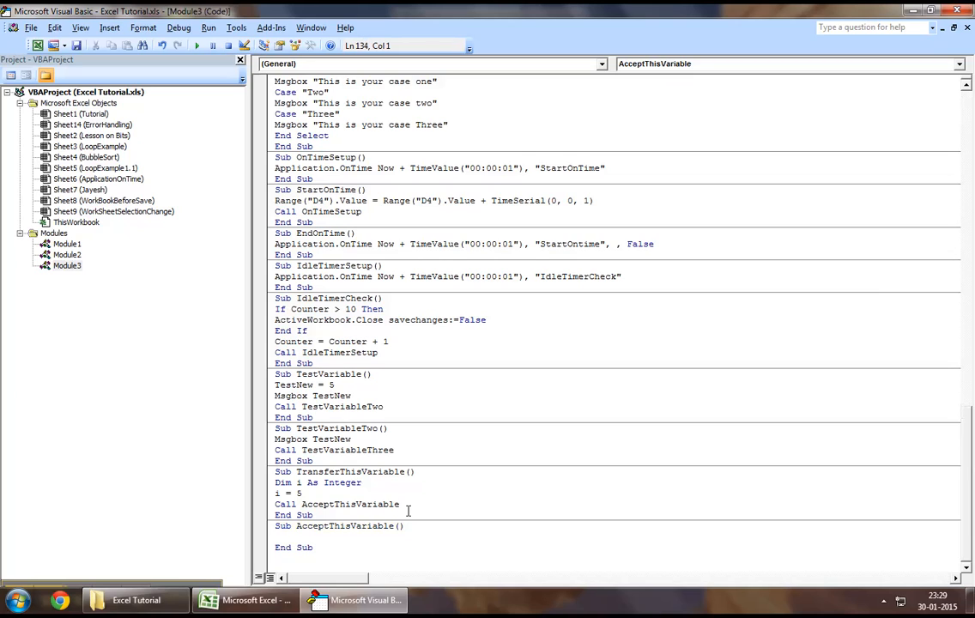
# Remove the Call AcceptThisVariable line and change the header to AcceptThisVariable(i As Integer).
pyautogui.click(399, 504)
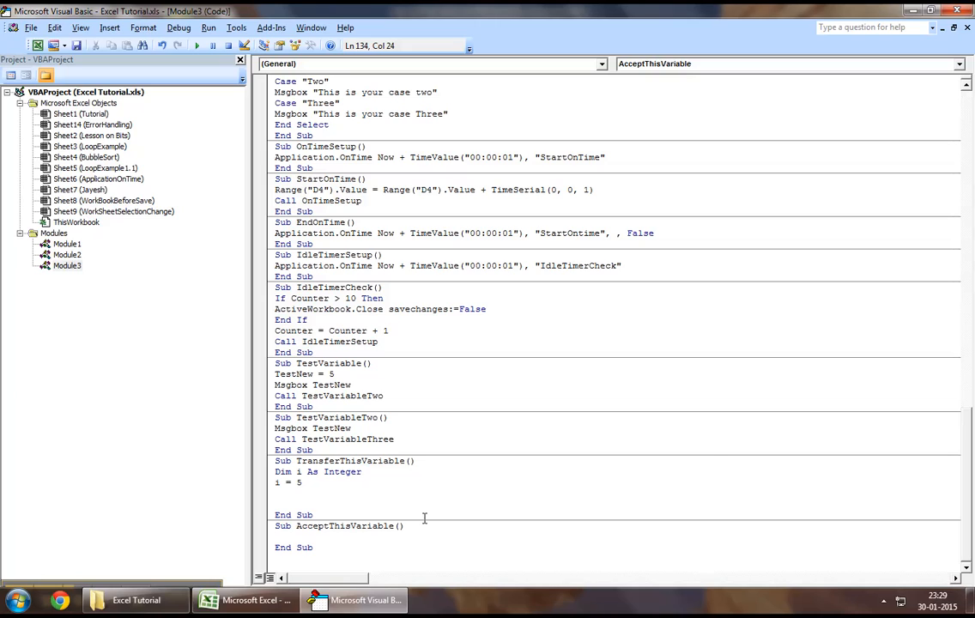
pyautogui.write('i As Integer')
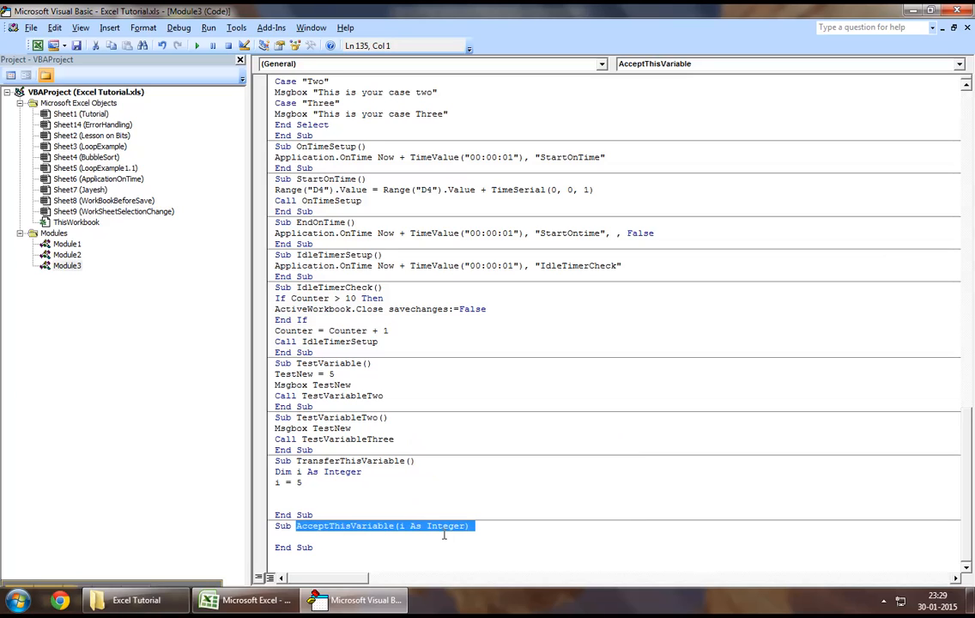
pyautogui.write('Di')
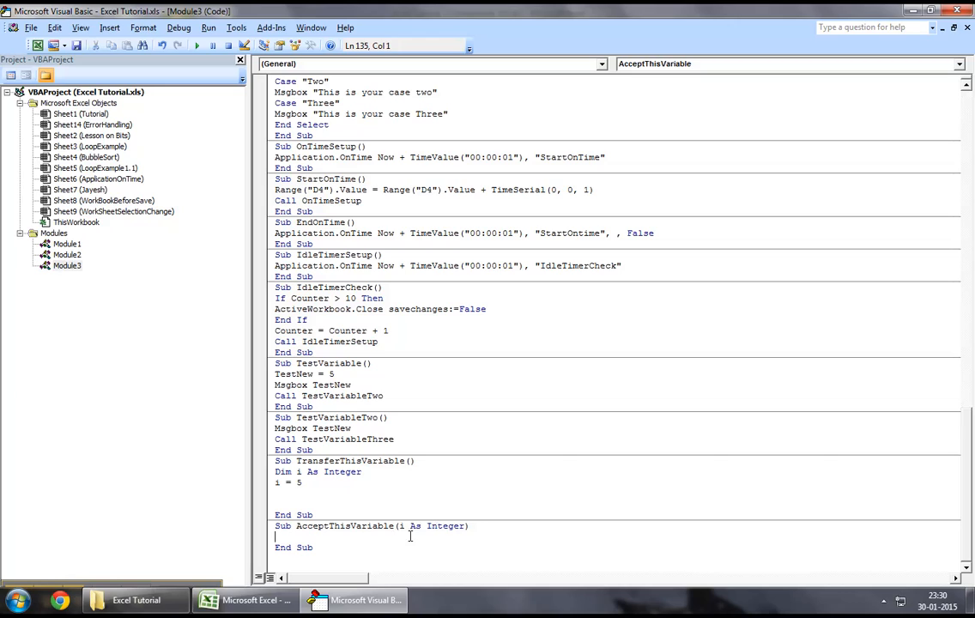
pyautogui.doubleClick(406, 525)
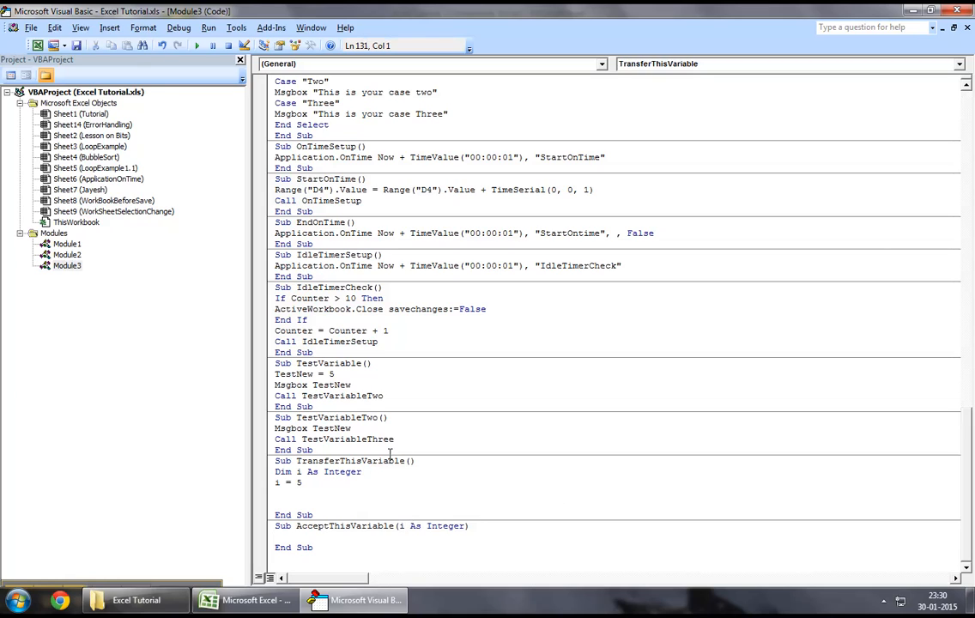
# Add Call AcceptThisVariable(i) and Msgbox i, then return to the Excel workbook.
pyautogui.write('call')
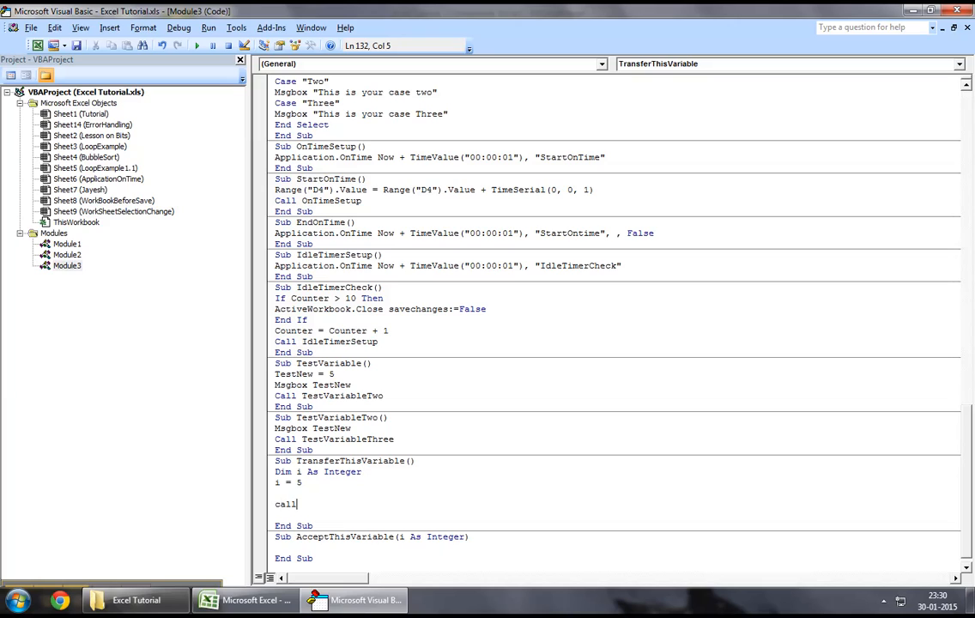
pyautogui.write('acceptthisvarialbe')
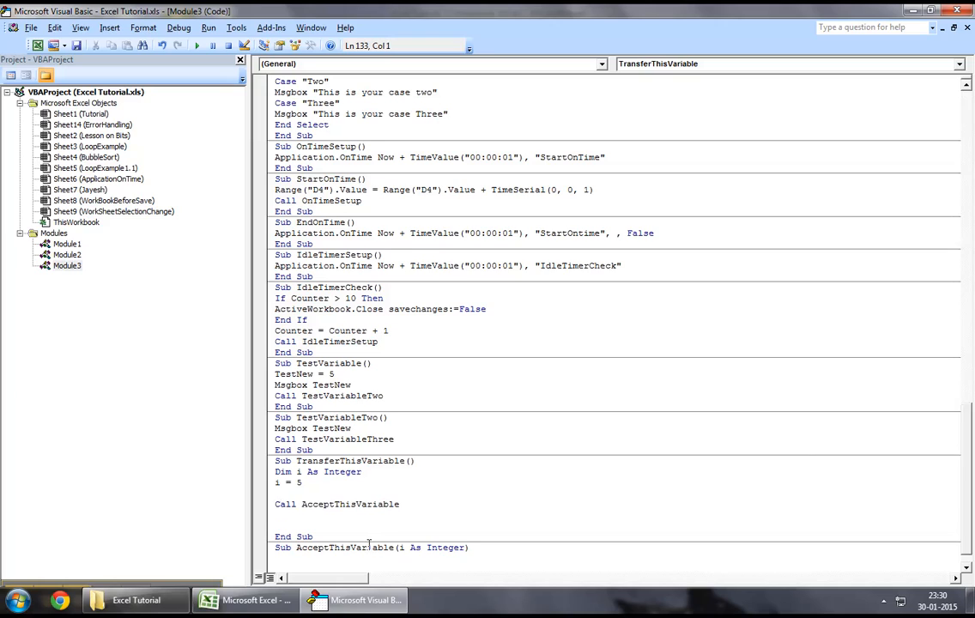
pyautogui.write('msg')
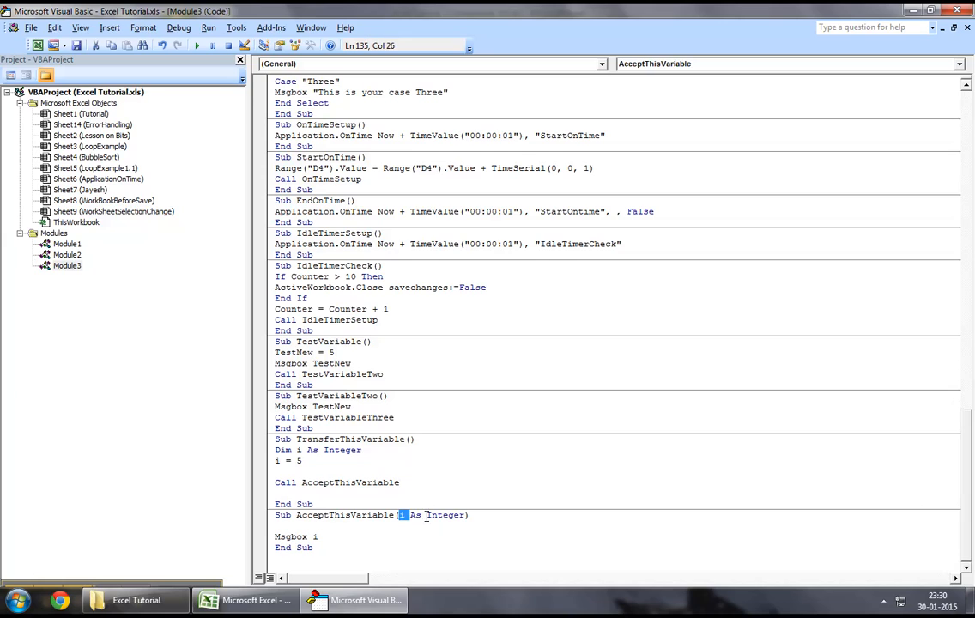
pyautogui.moveTo(403, 515); pyautogui.dragTo(465, 515)
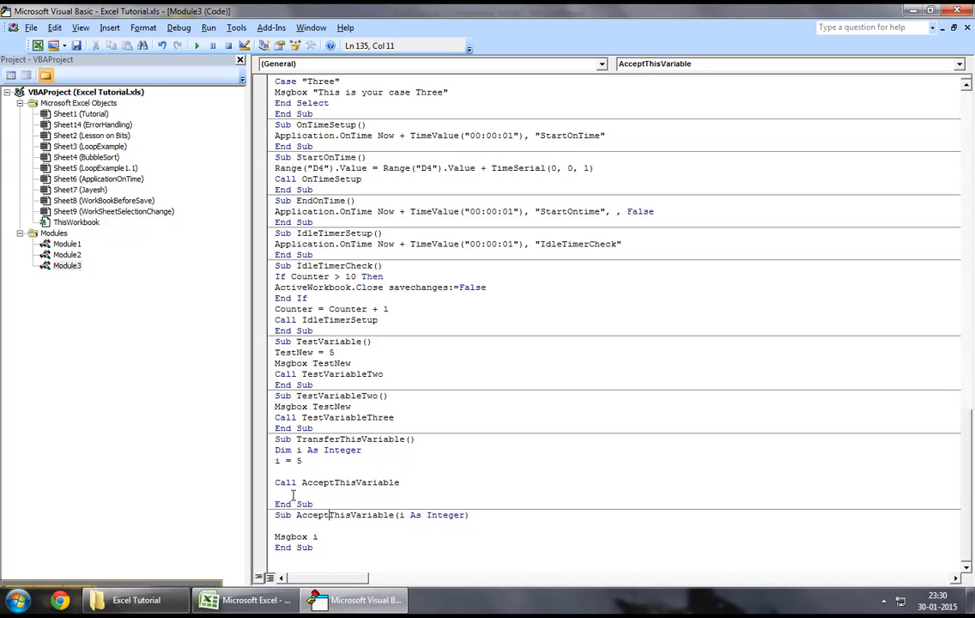
pyautogui.write('(i')
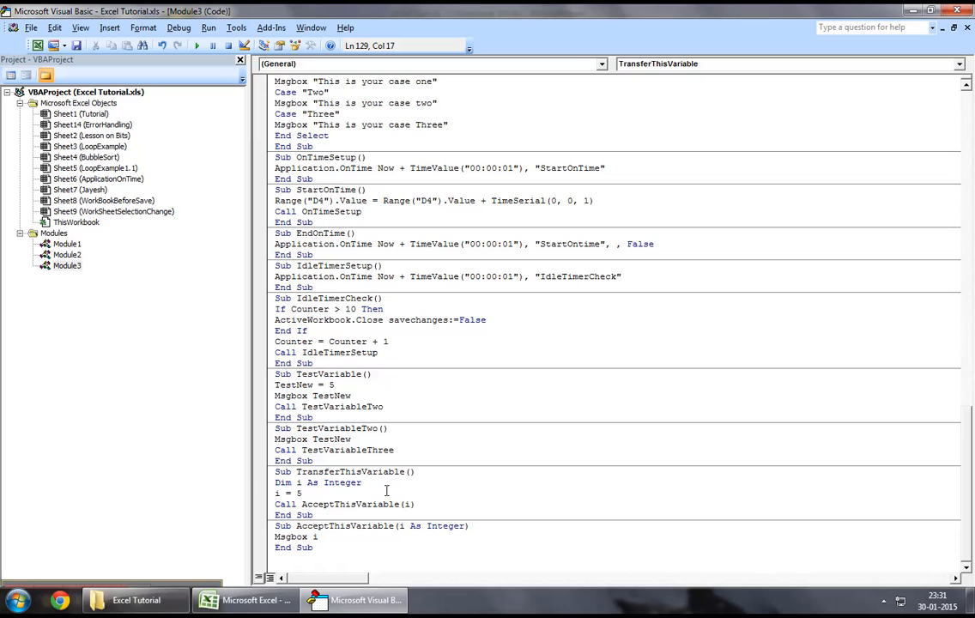
pyautogui.moveTo(386, 490)
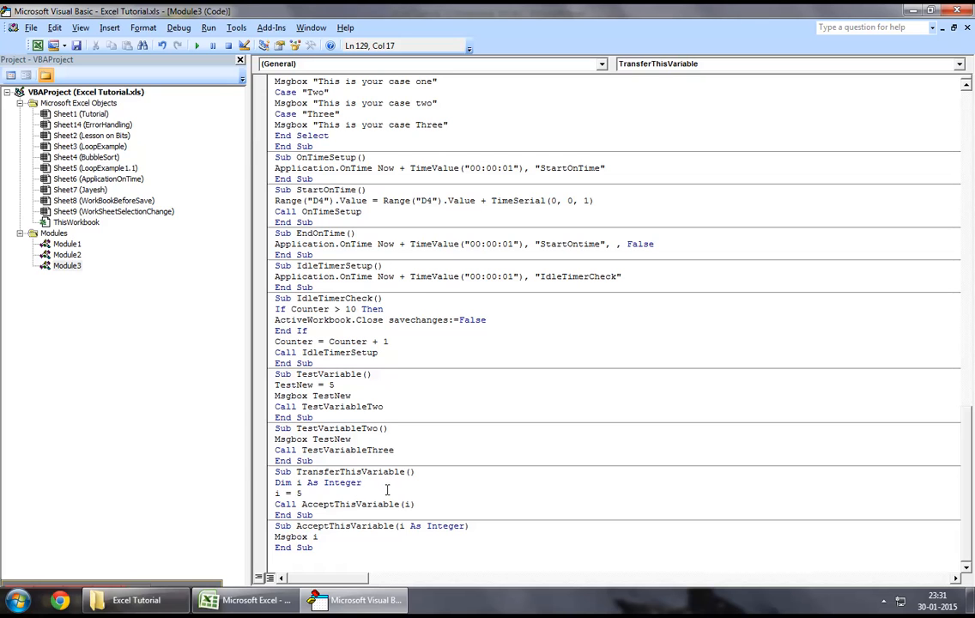
pyautogui.click(249, 599)
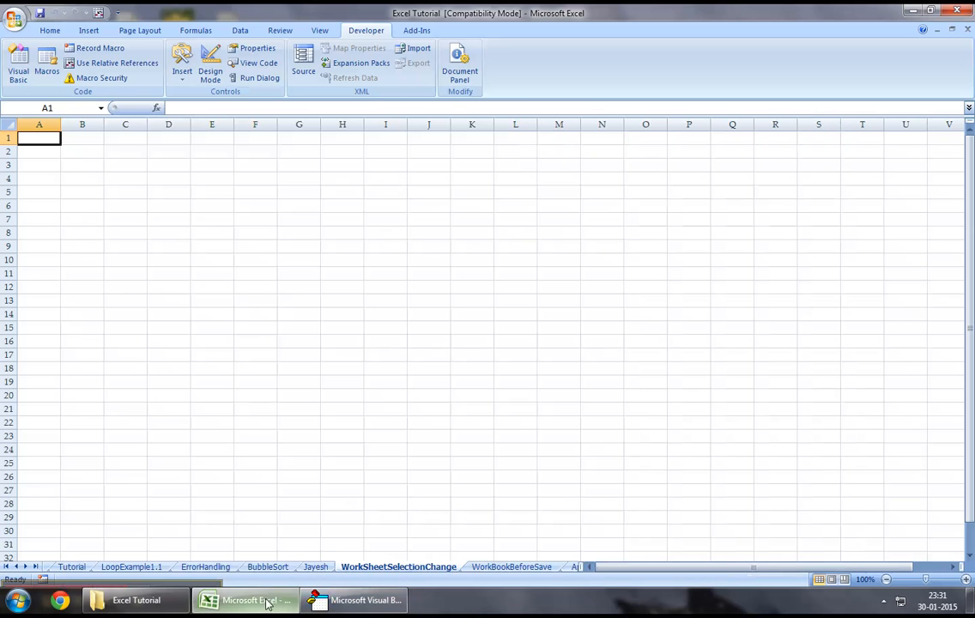